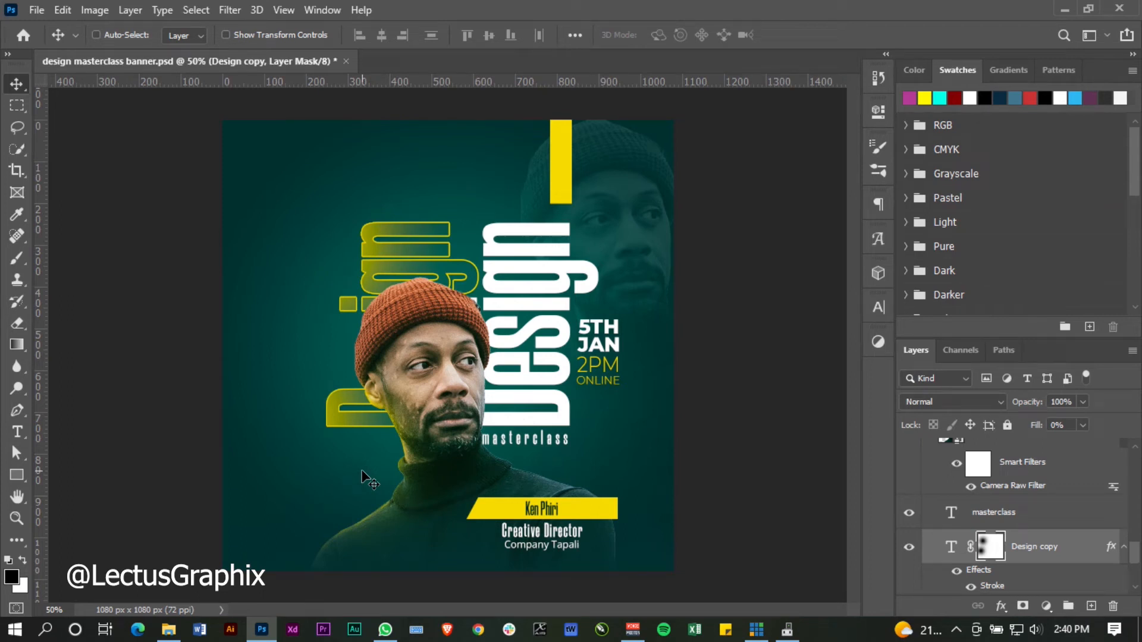
pyautogui.moveTo(361, 275)
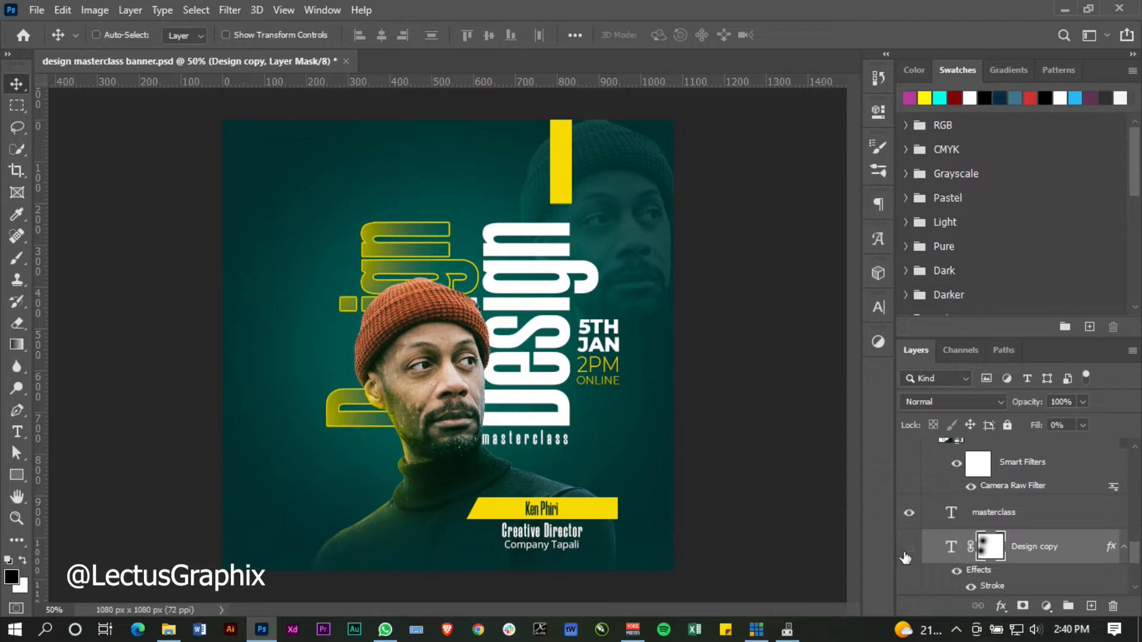
# - Choose the 1080 by 1080 pixel preset for the new document
pyautogui.click(908, 546)
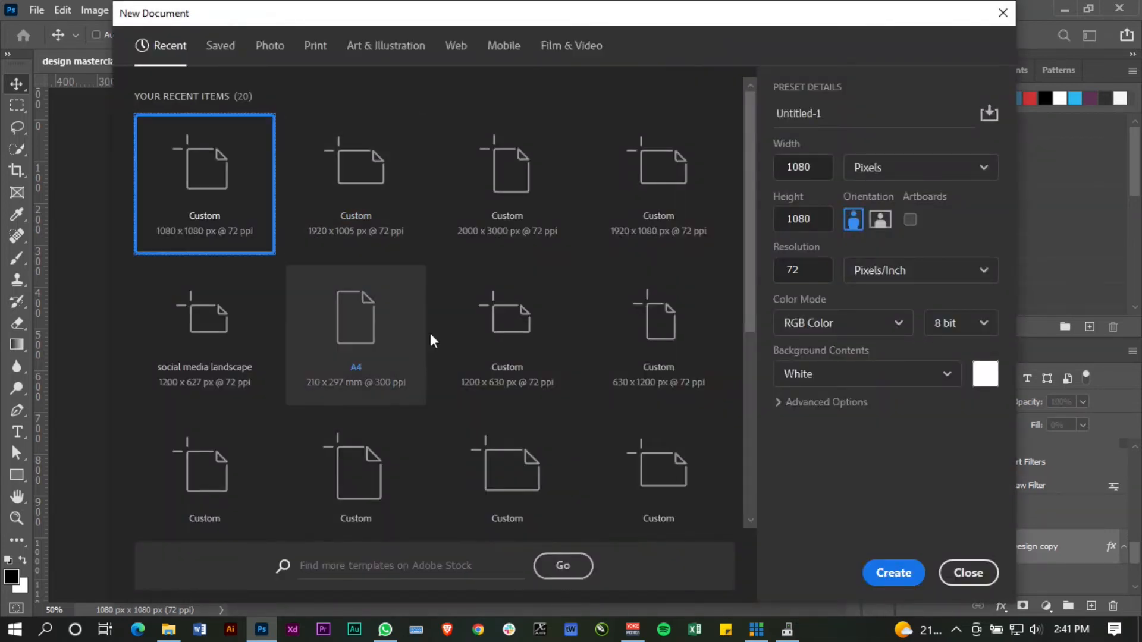
pyautogui.moveTo(507, 316)
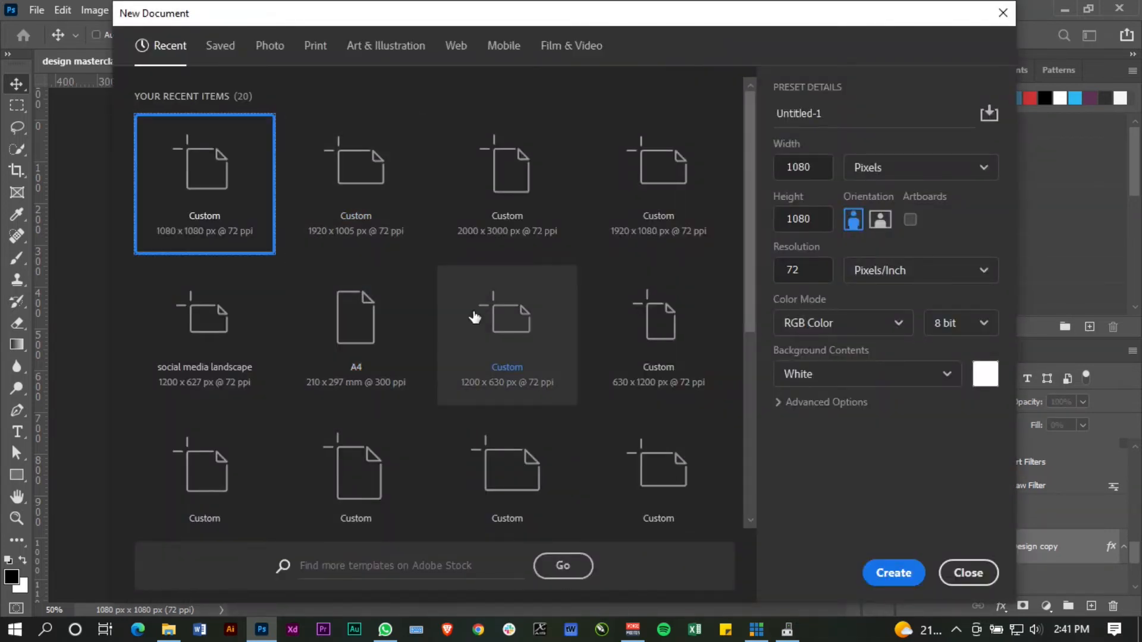
# - Create the square document and fill the canvas with a dark blue solid-color layer
pyautogui.click(893, 573)
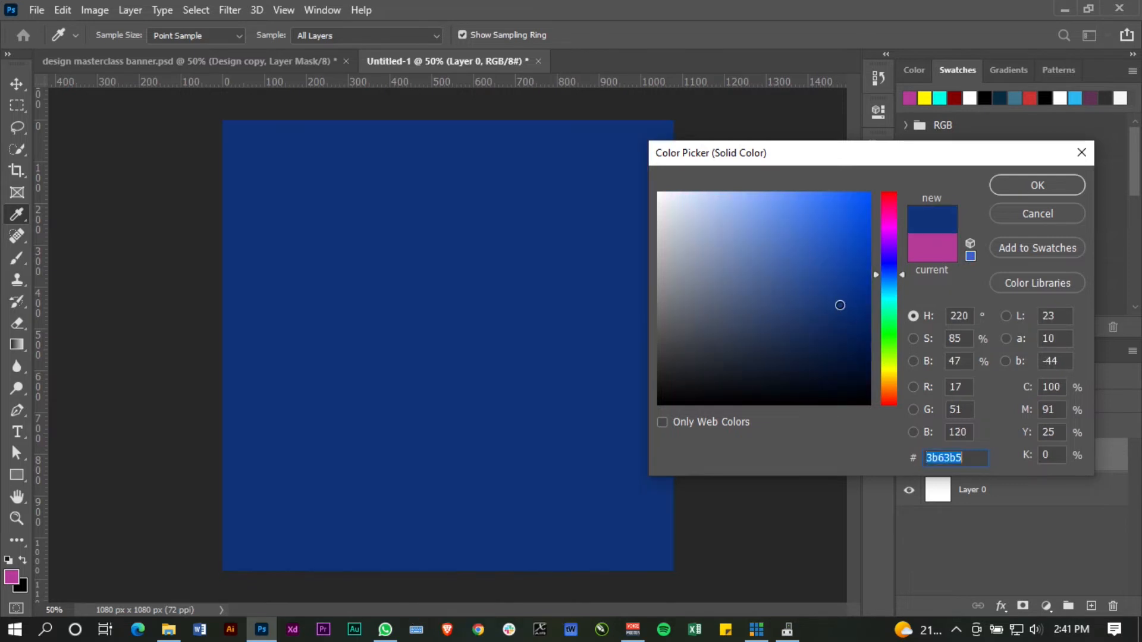
pyautogui.click(1036, 186)
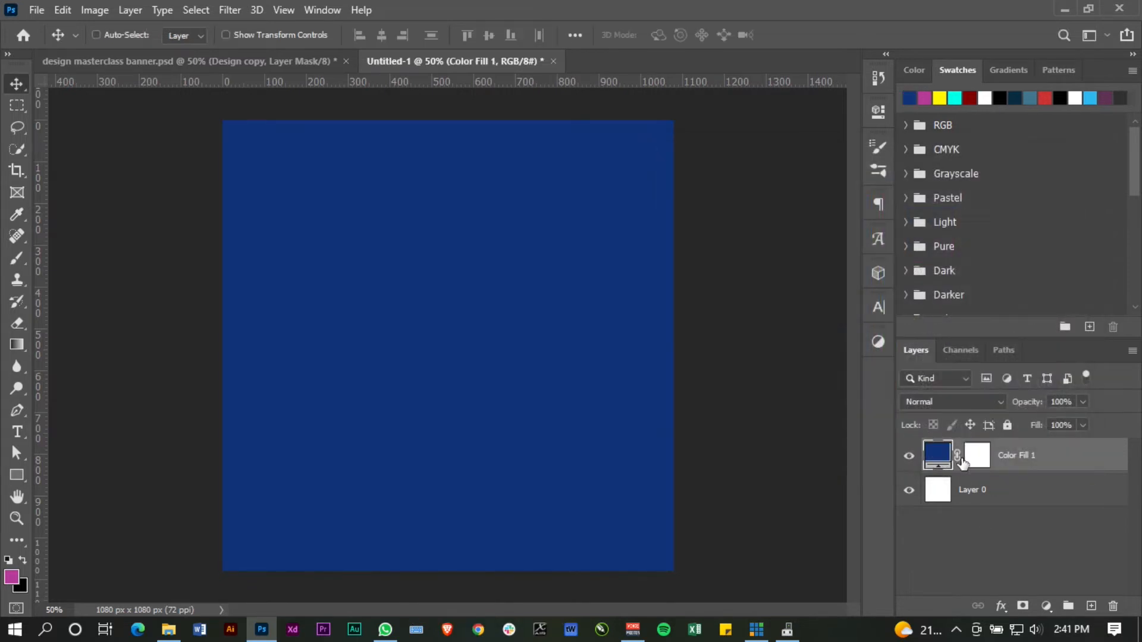
# - Delete the white starting layer so only the blue fill remains
pyautogui.click(972, 489)
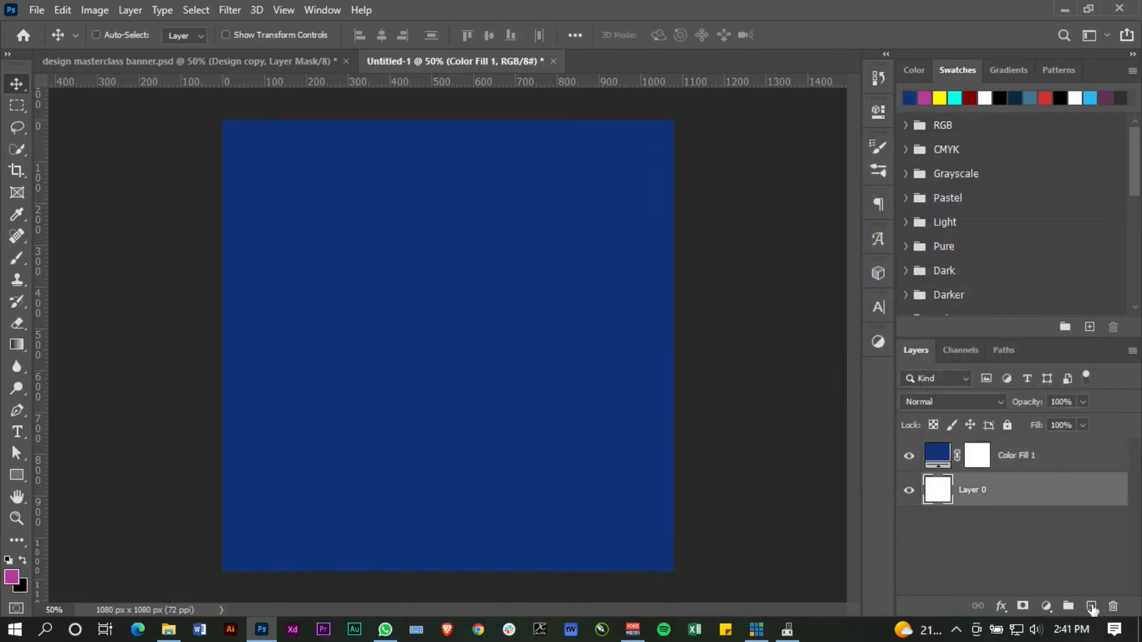
pyautogui.click(1113, 606)
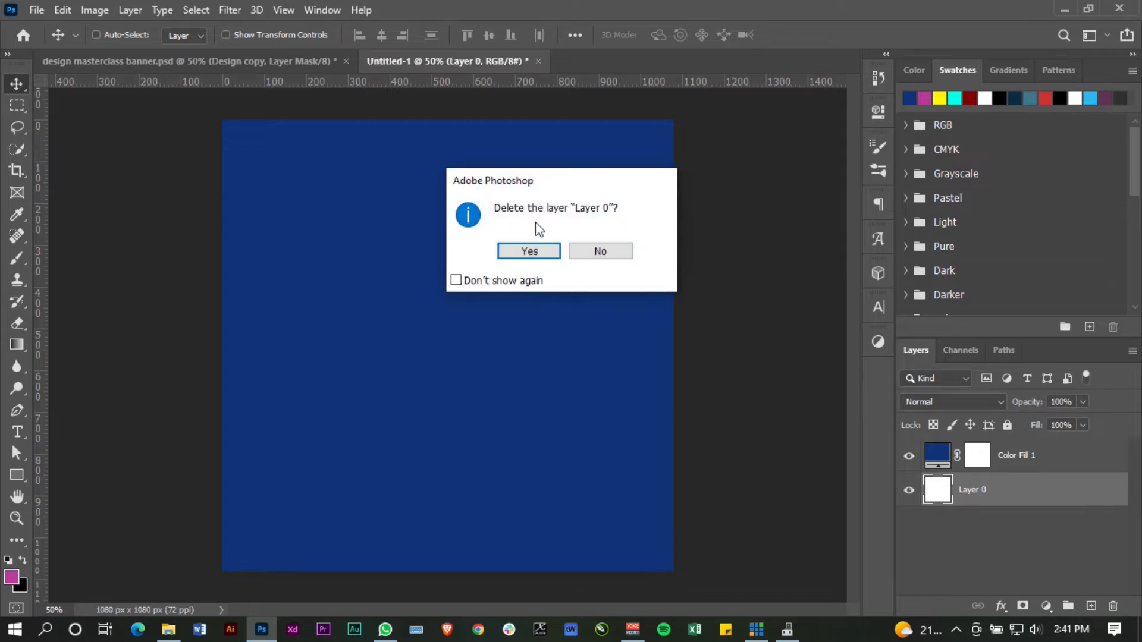
pyautogui.click(528, 251)
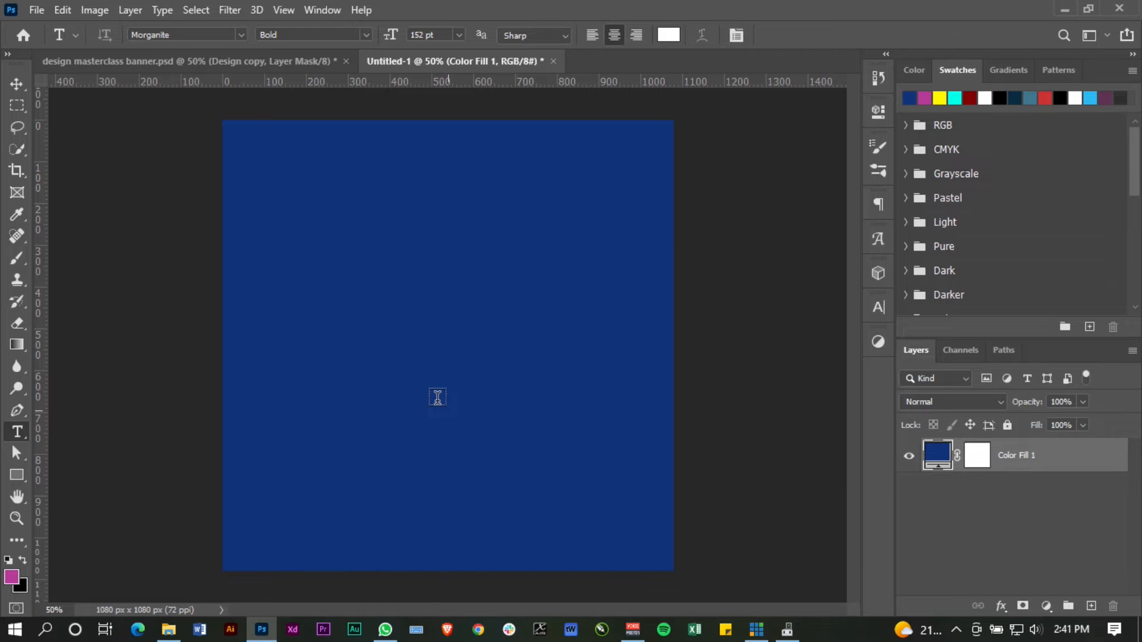
# - Add the word 'text' and scale it up to sit large in the centre of the canvas
pyautogui.write('Lorem Ipsum')
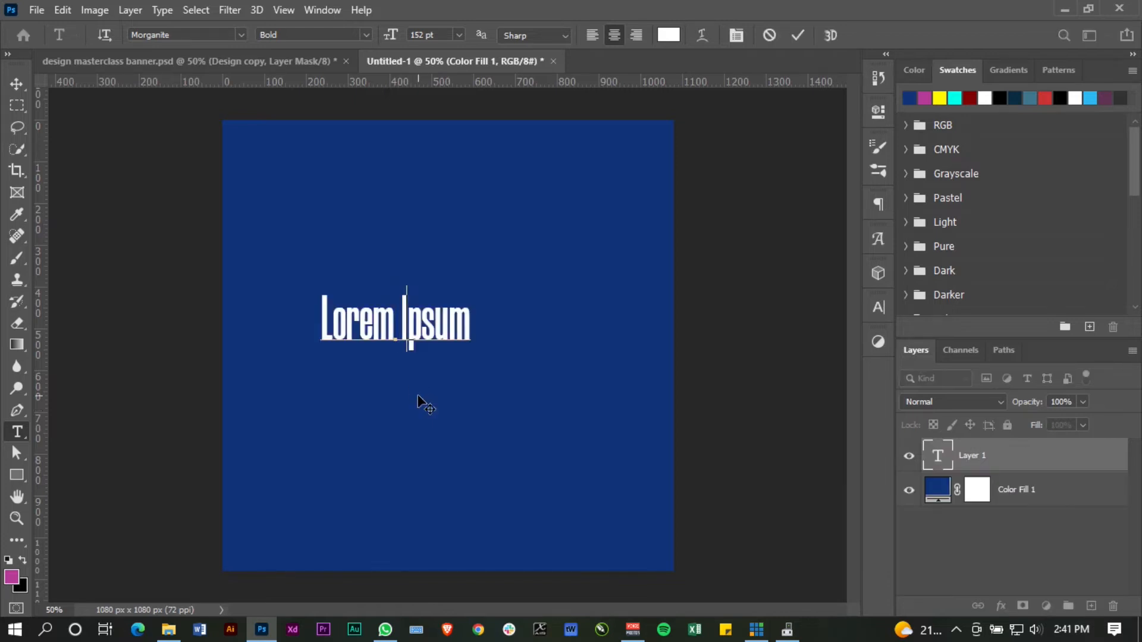
pyautogui.write('text')
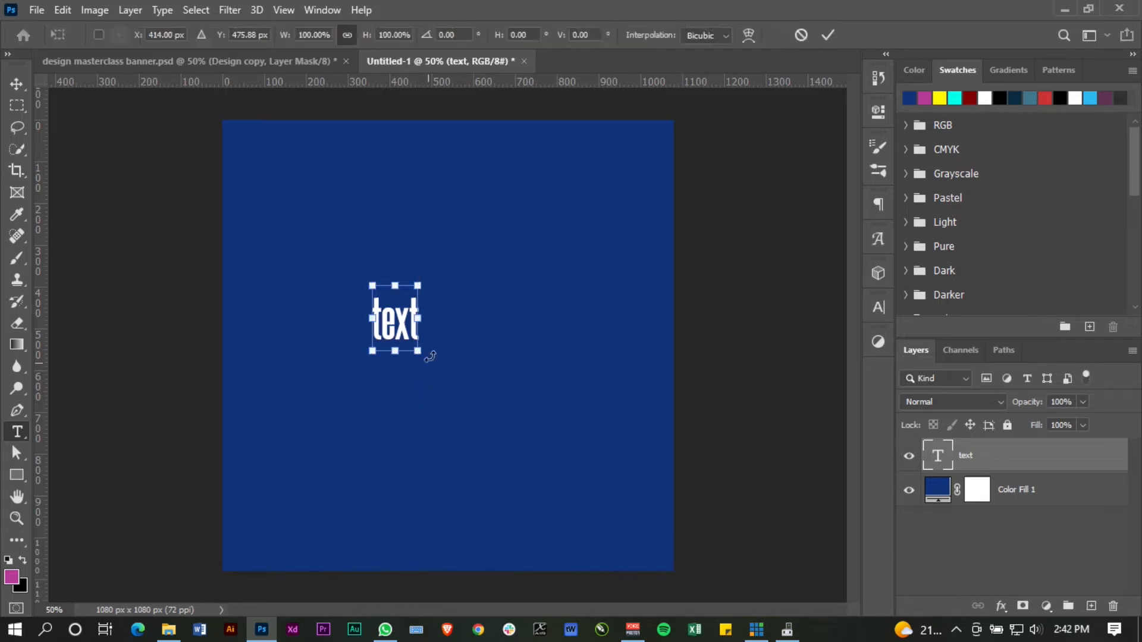
pyautogui.moveTo(421, 354); pyautogui.dragTo(463, 413)
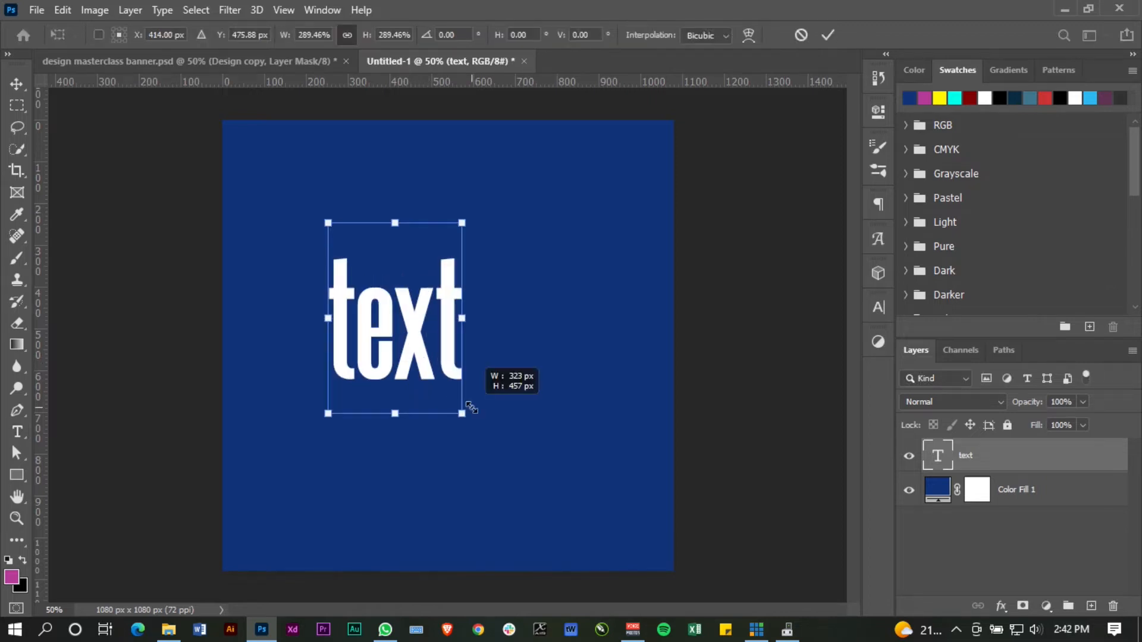
pyautogui.moveTo(461, 413); pyautogui.dragTo(503, 472)
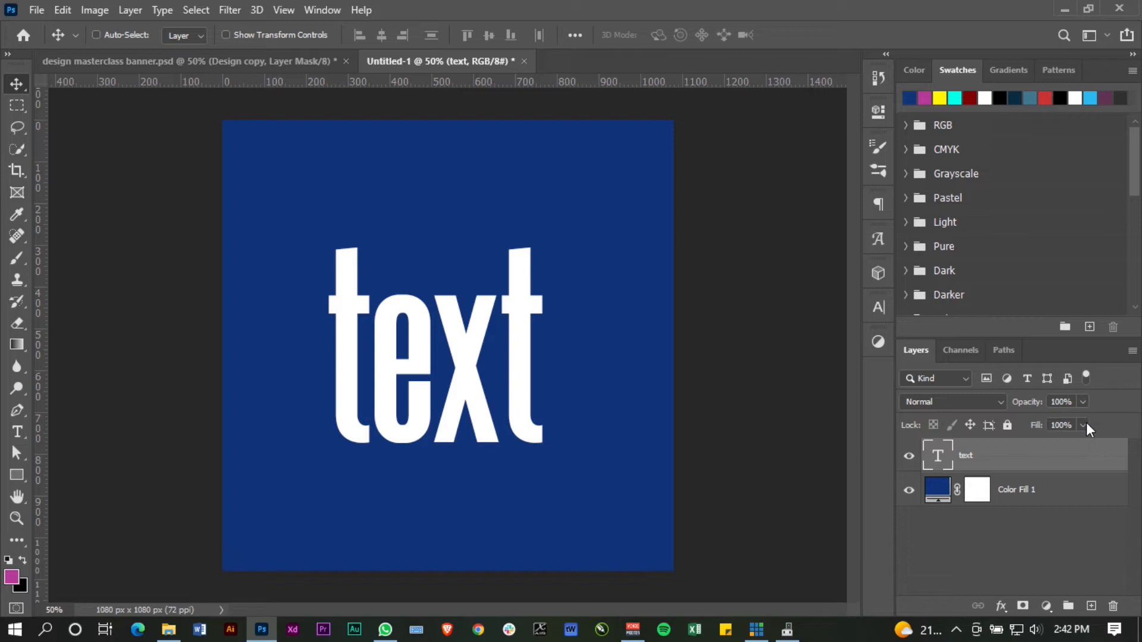
# - Drop the text layer's fill to 0% so the word becomes fully transparent
pyautogui.click(1085, 426)
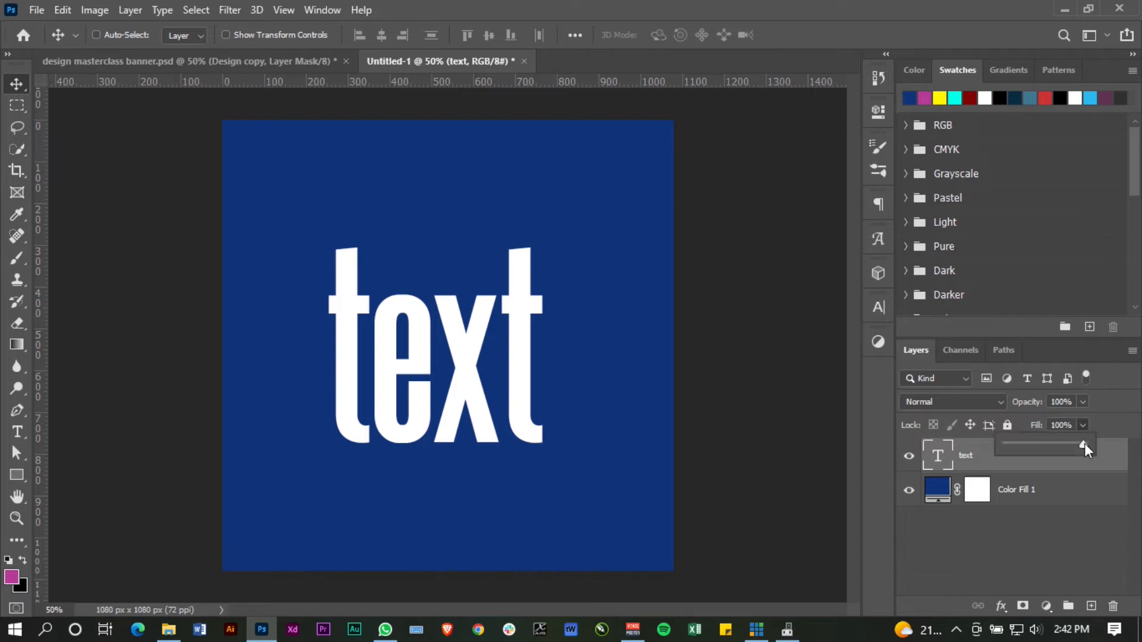
pyautogui.moveTo(1085, 445); pyautogui.dragTo(1034, 445)
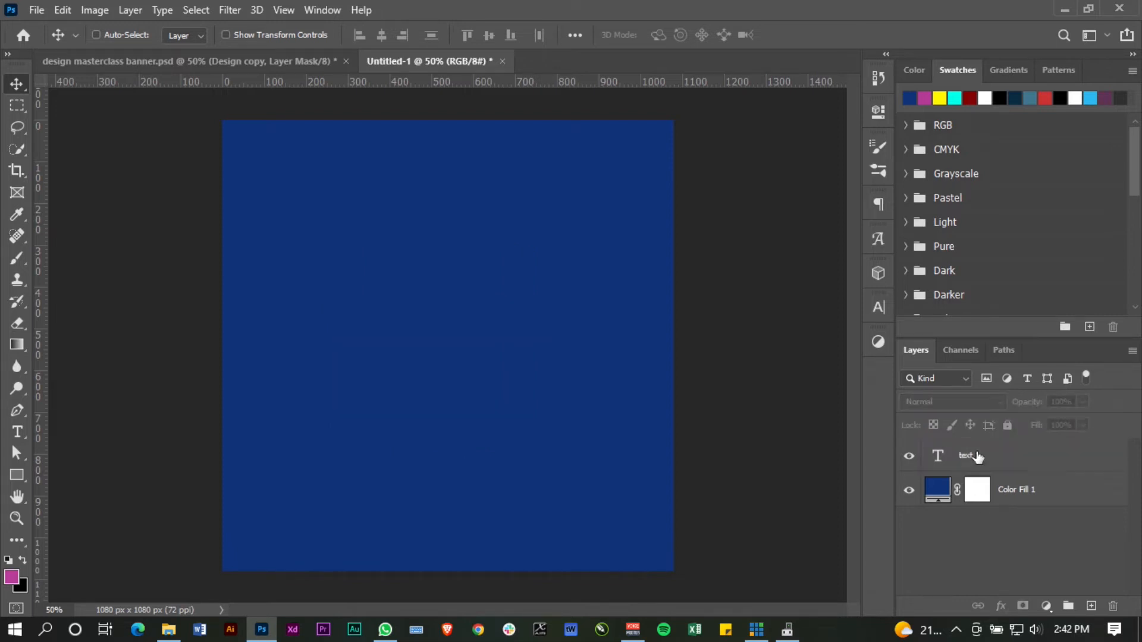
pyautogui.click(964, 456)
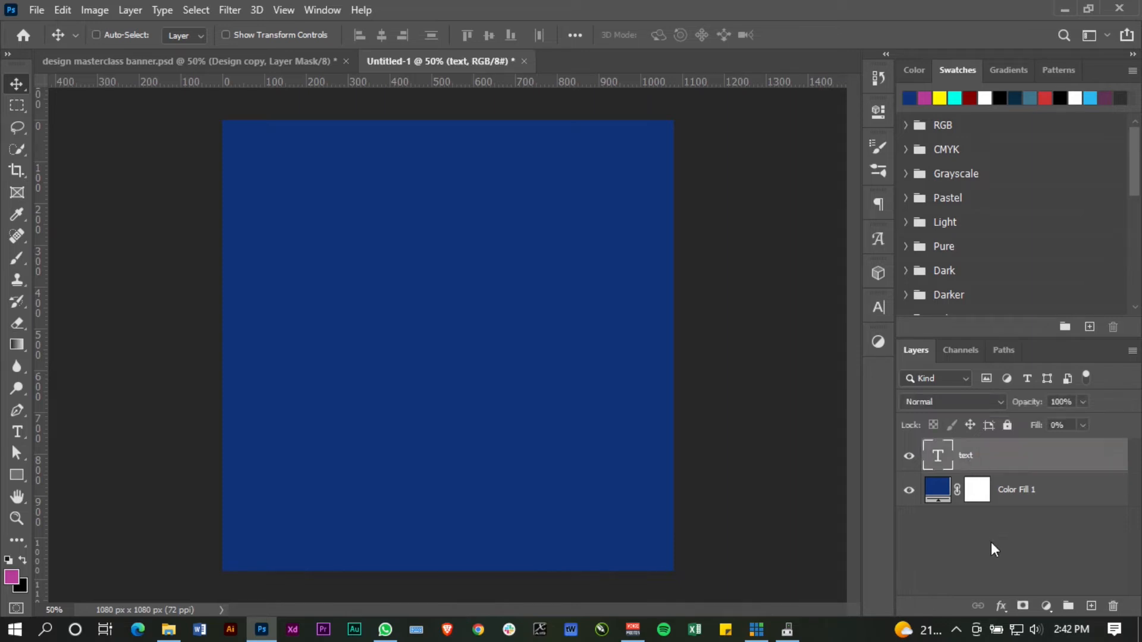
# - Add a stroke layer effect to the word and colour it yellow
pyautogui.click(1001, 605)
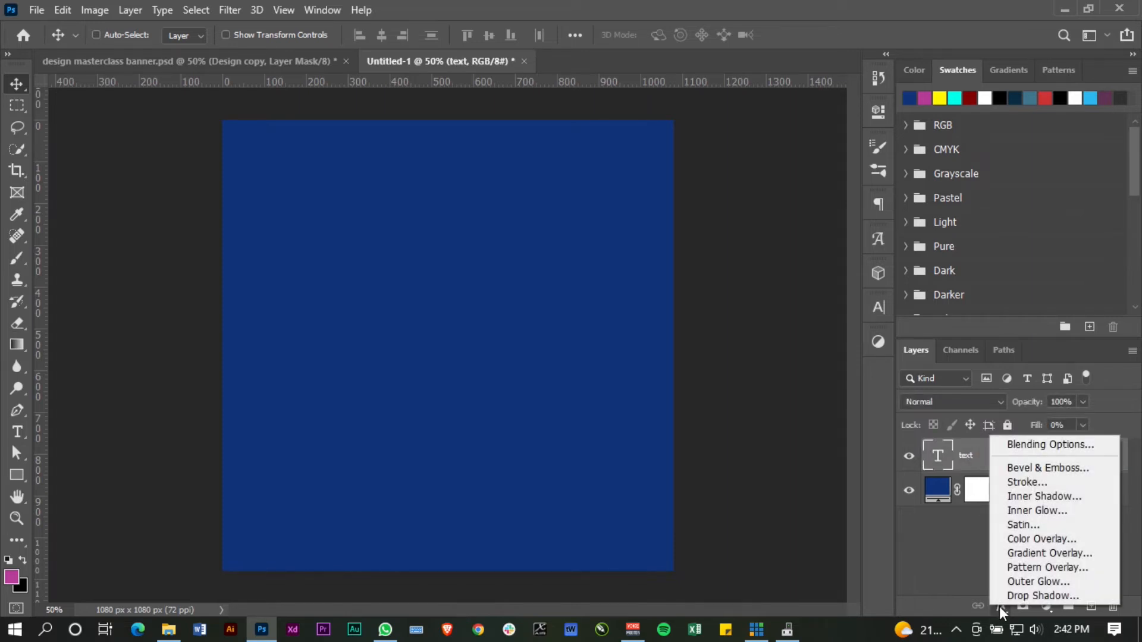
pyautogui.moveTo(1023, 525)
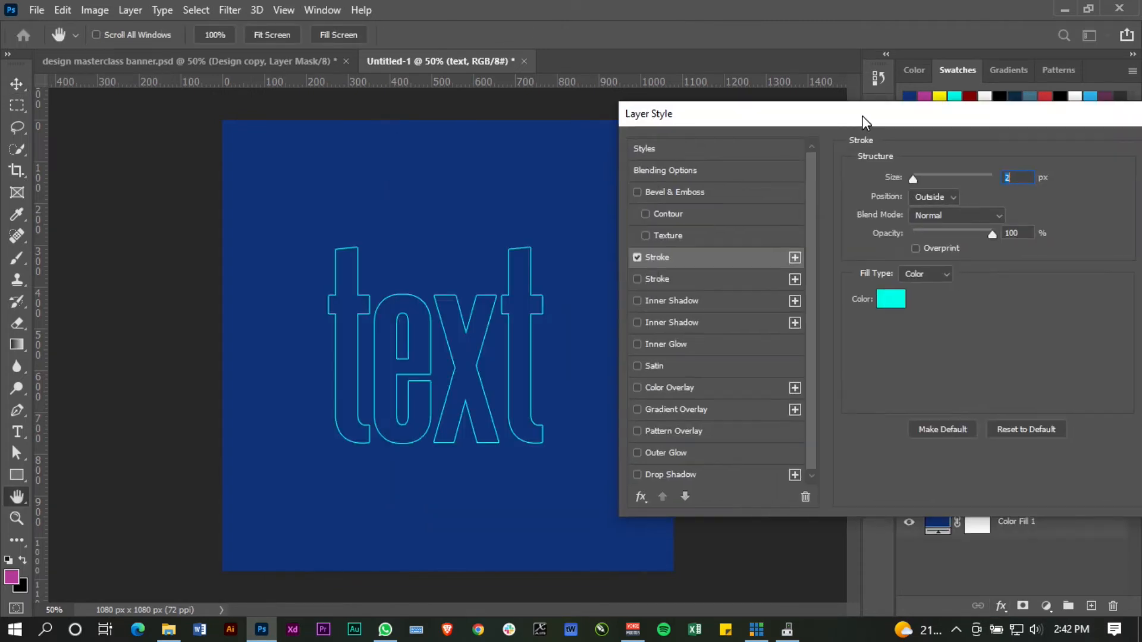
pyautogui.click(890, 299)
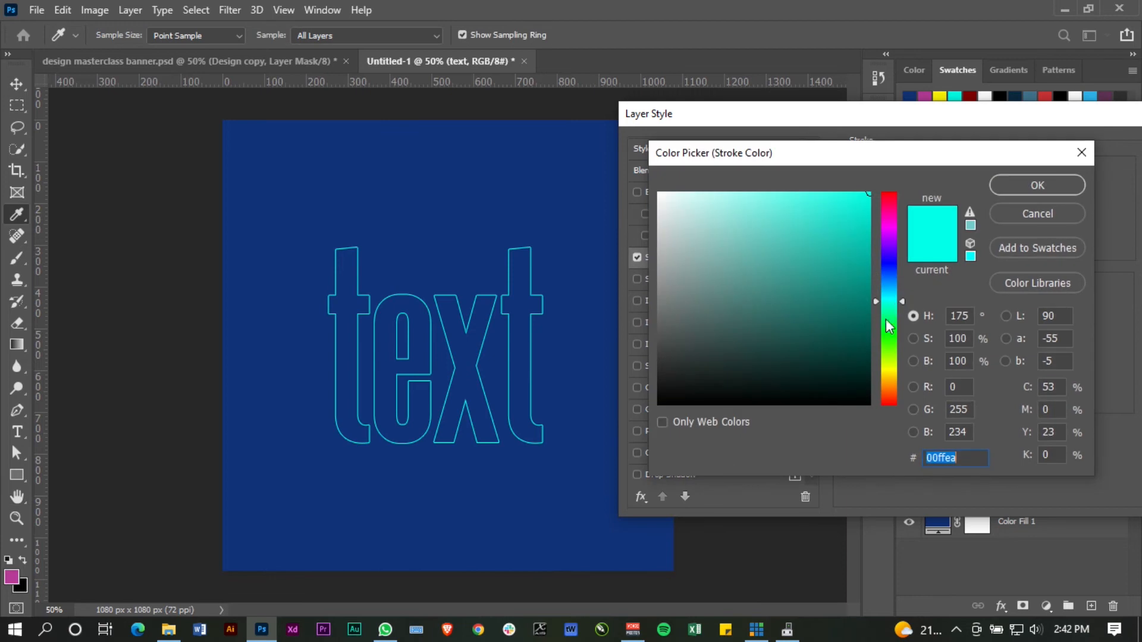
pyautogui.click(887, 234)
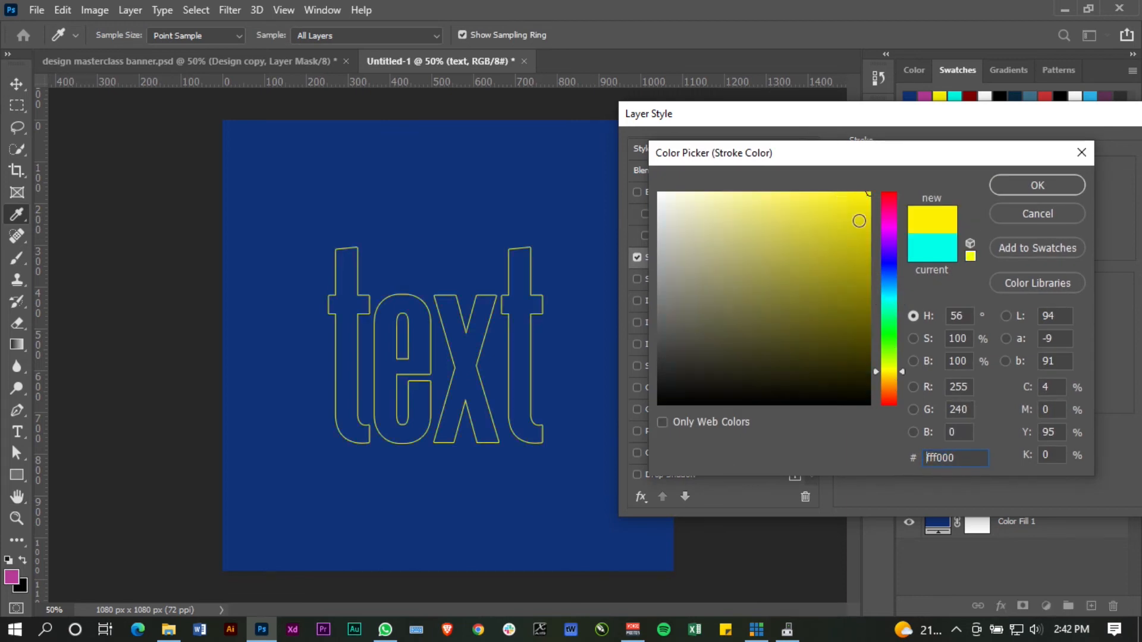
pyautogui.click(1037, 185)
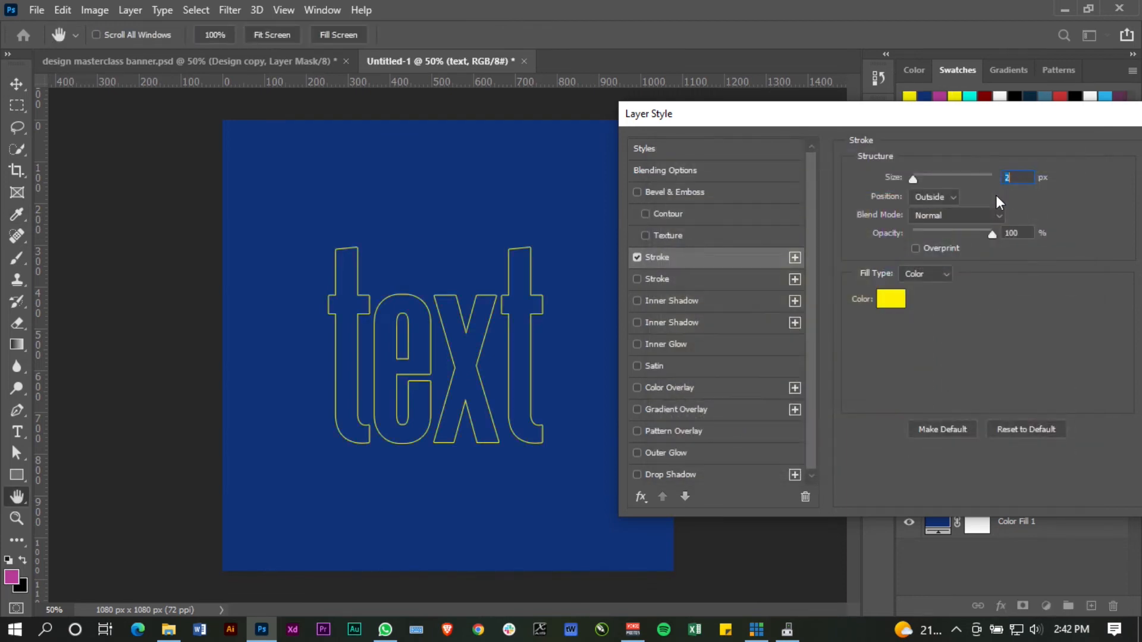
# - Keep the stroke positioned outside the letter edges and apply the layer style
pyautogui.click(932, 196)
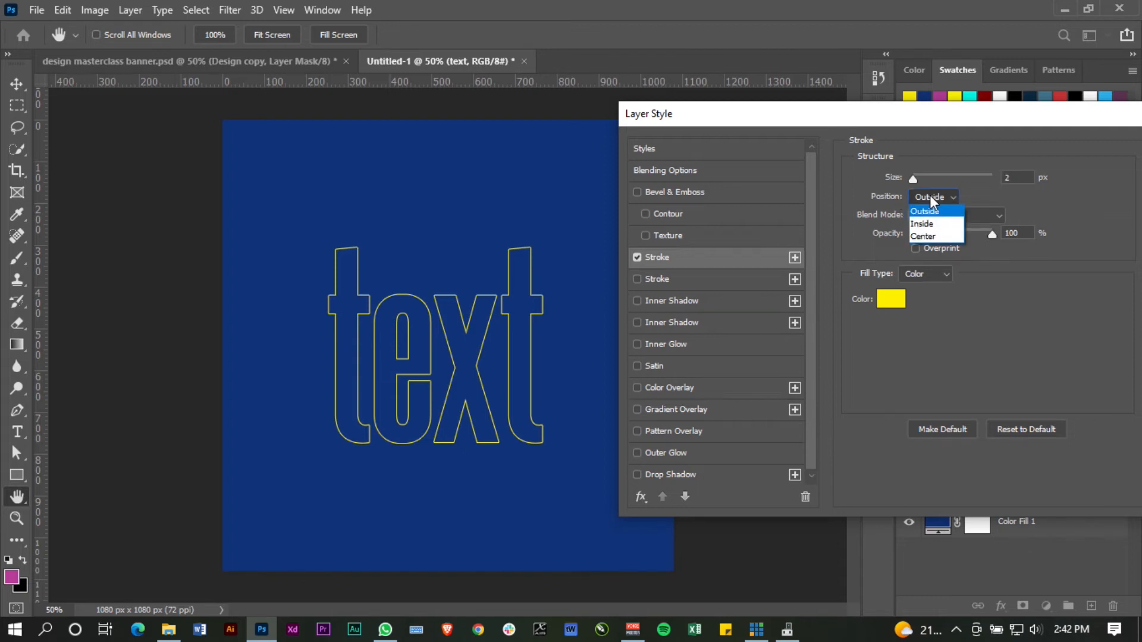
pyautogui.click(923, 224)
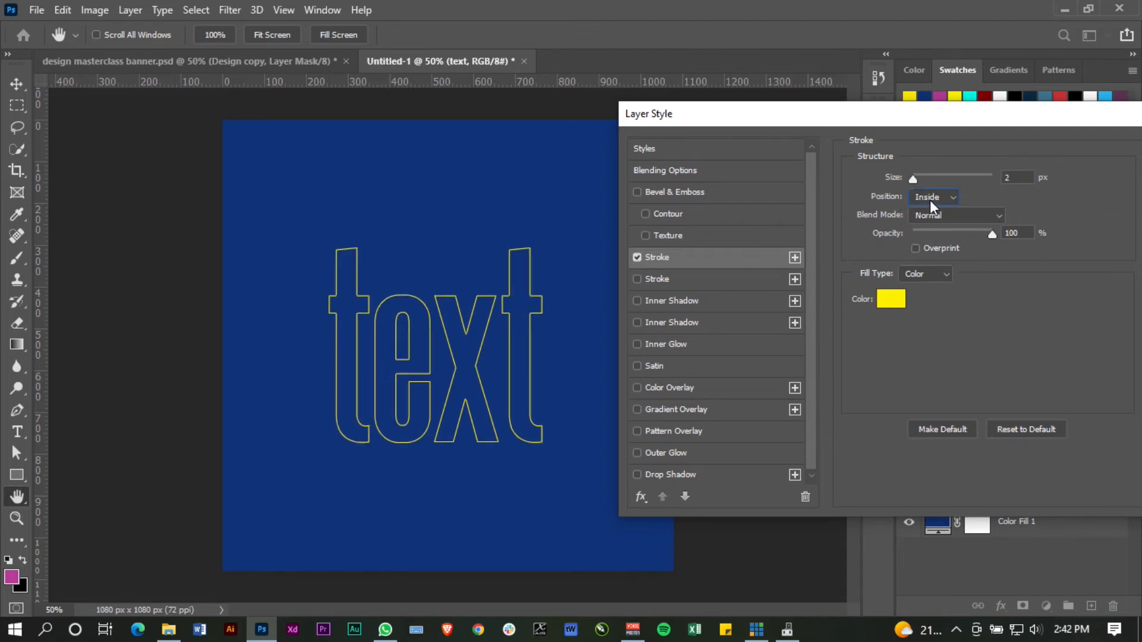
pyautogui.click(933, 197)
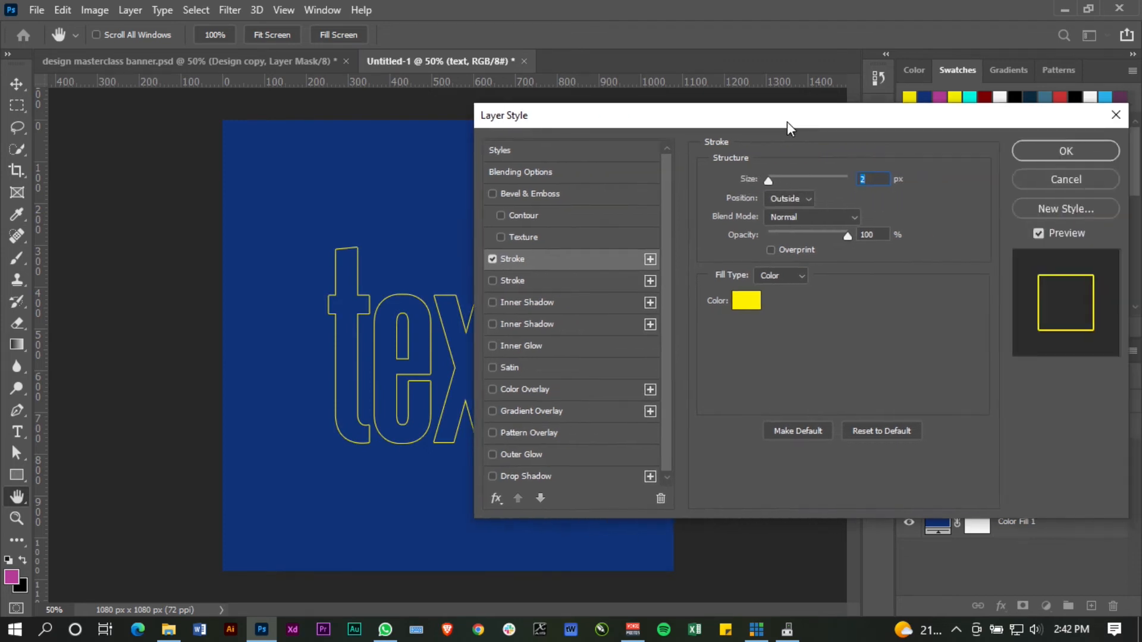
pyautogui.click(1063, 151)
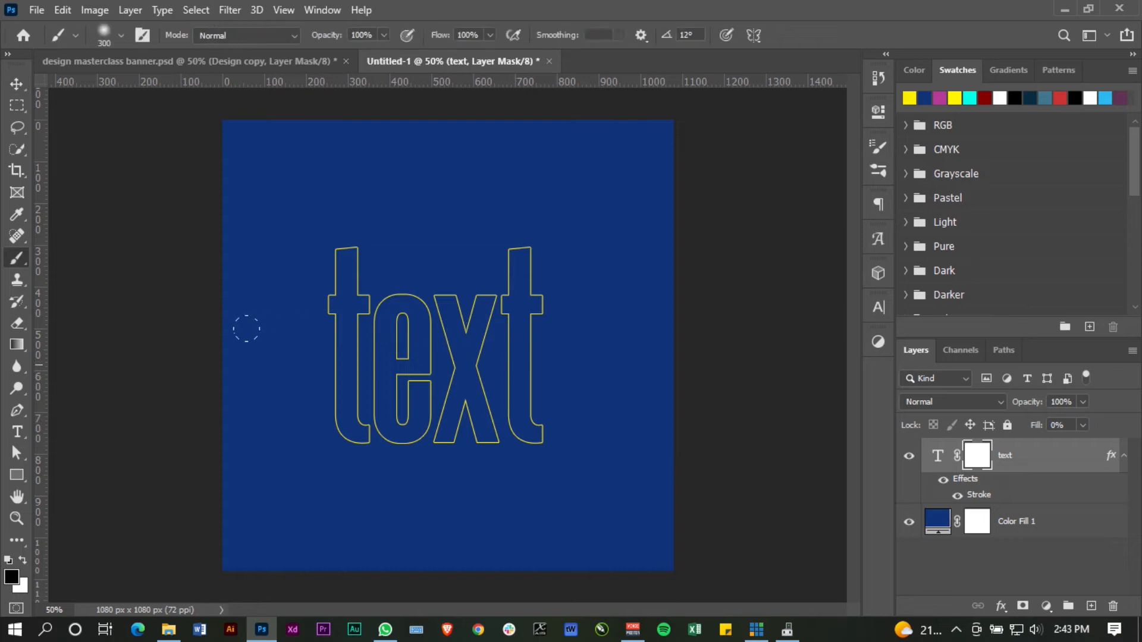
pyautogui.moveTo(257, 378)
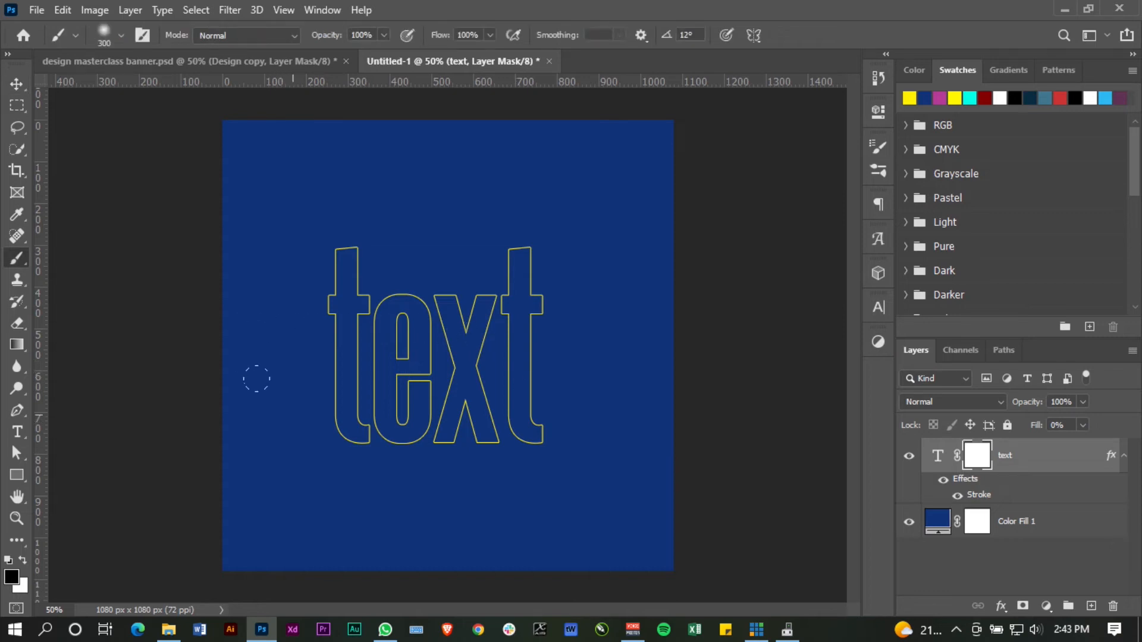
pyautogui.moveTo(213, 450)
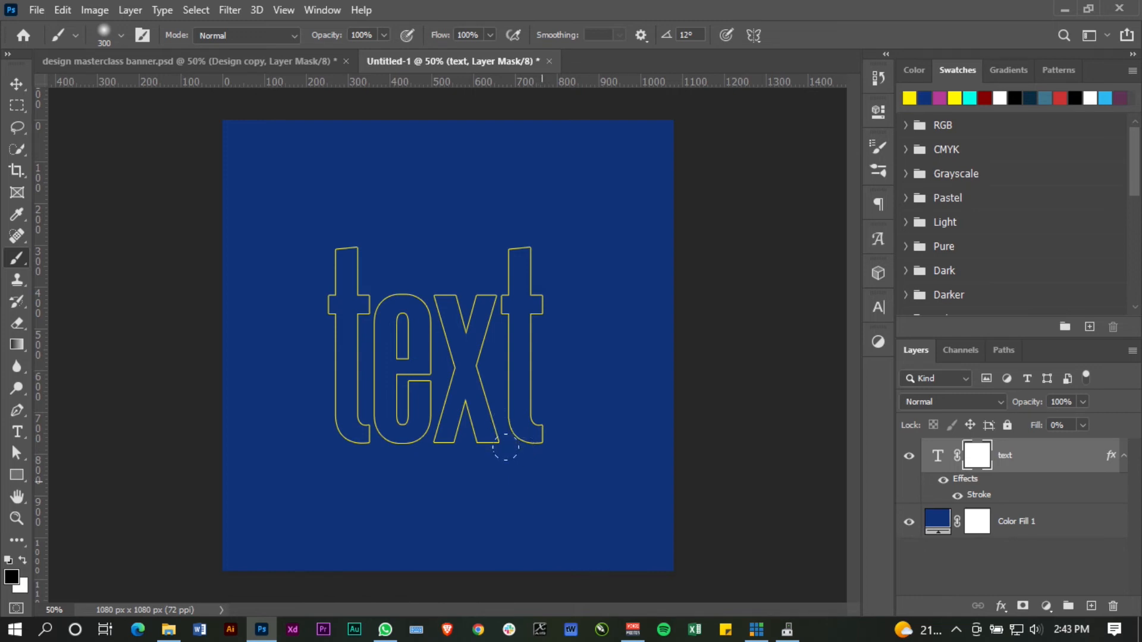
# - Paint the layer mask so the yellow outline fades out above the bottom of the letters
pyautogui.moveTo(511, 449); pyautogui.dragTo(436, 452)
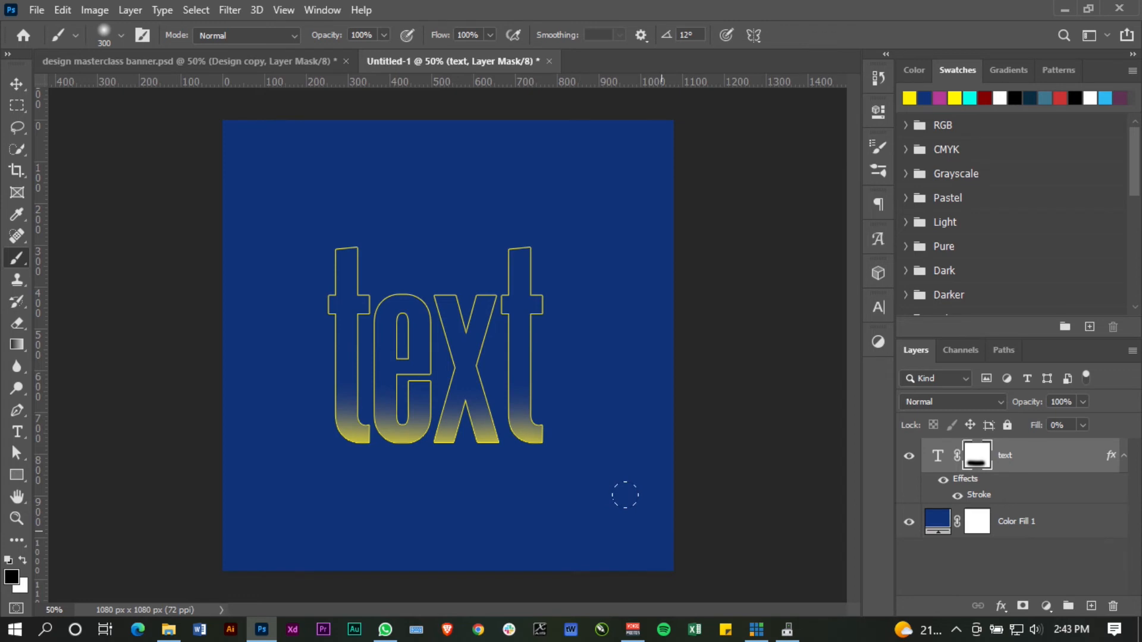
pyautogui.moveTo(573, 465)
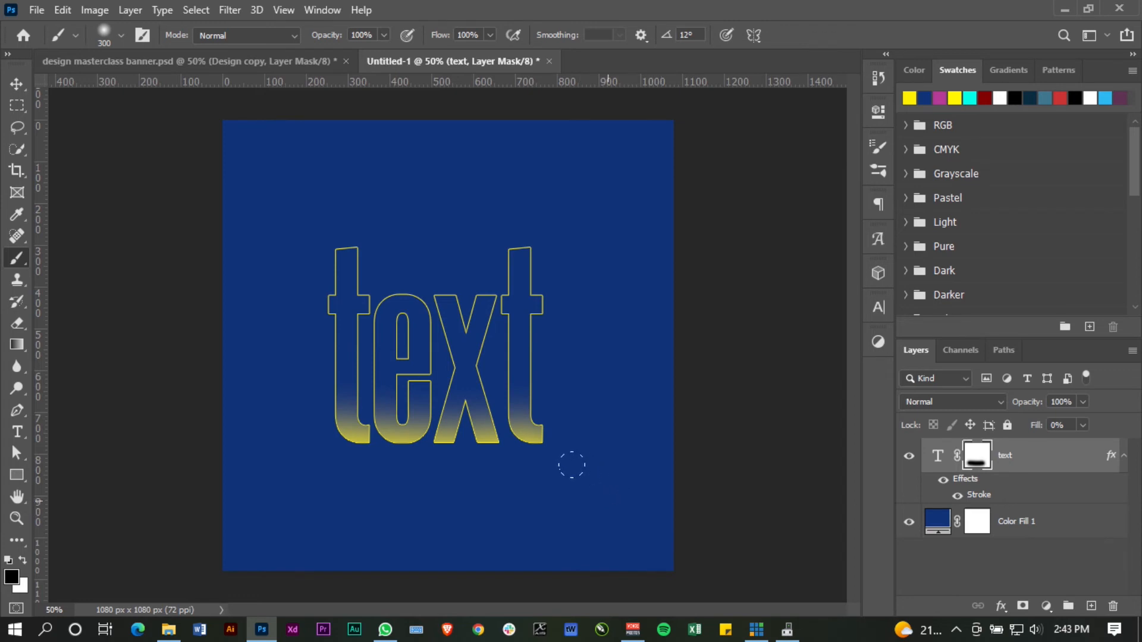
pyautogui.moveTo(581, 455)
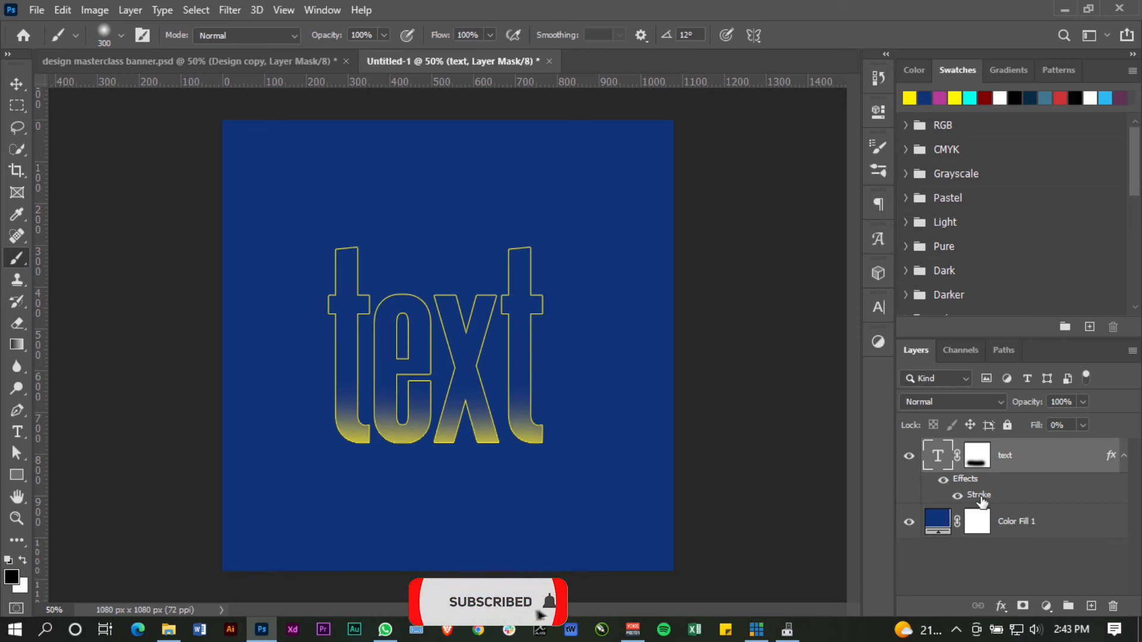
# - Reopen the stroke effect and set its colour to yellow ffea00
pyautogui.doubleClick(979, 496)
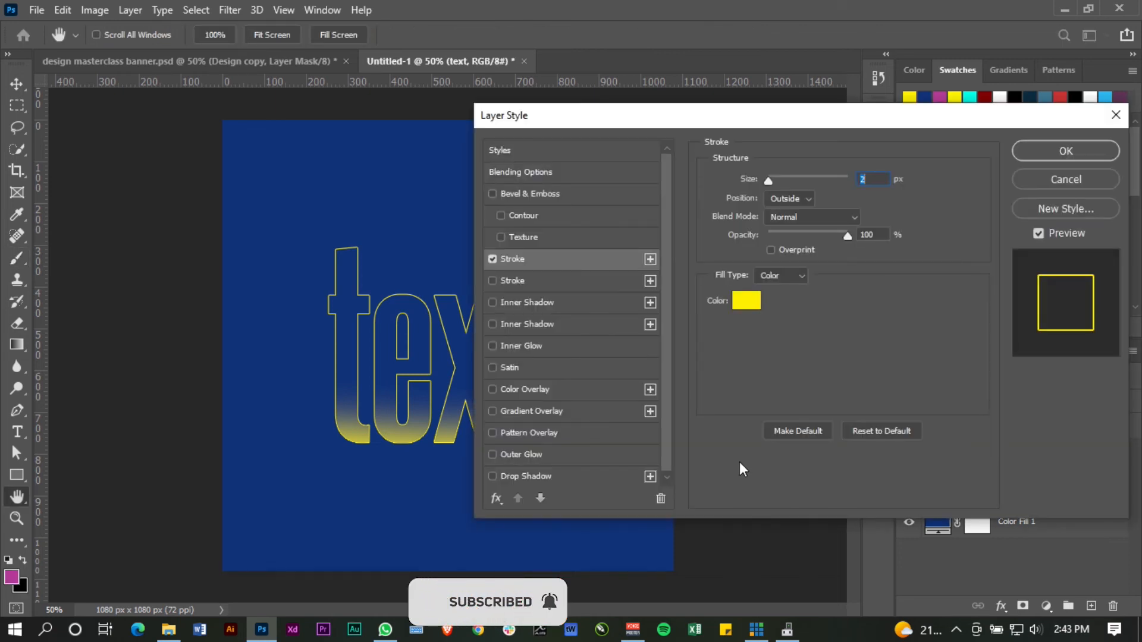
pyautogui.click(746, 301)
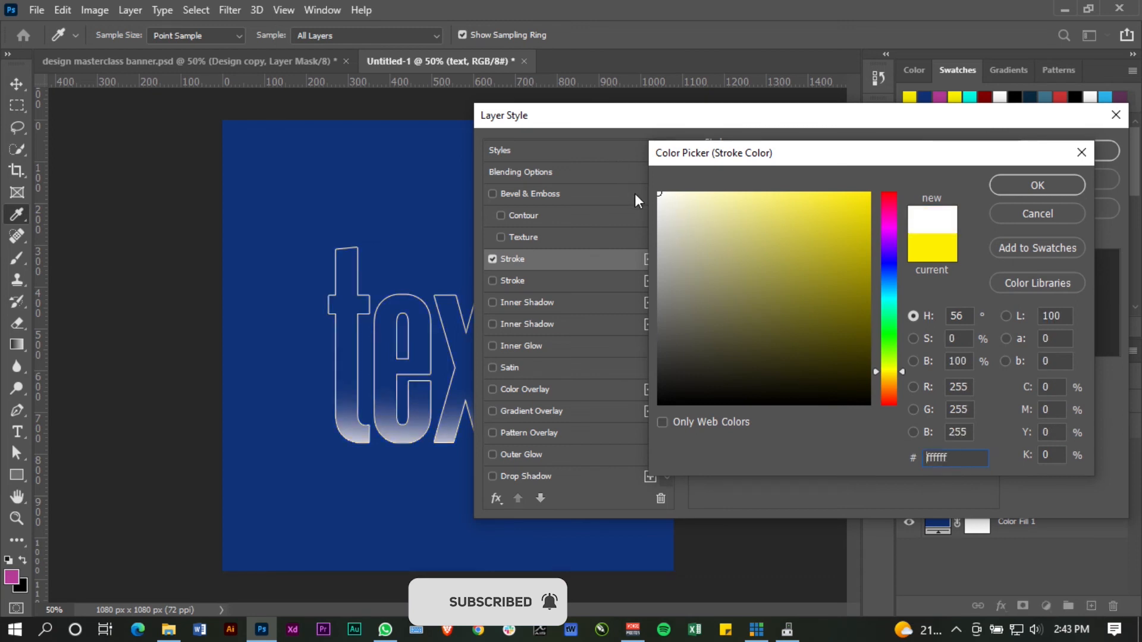
pyautogui.moveTo(726, 140)
pyautogui.write('ffea00')
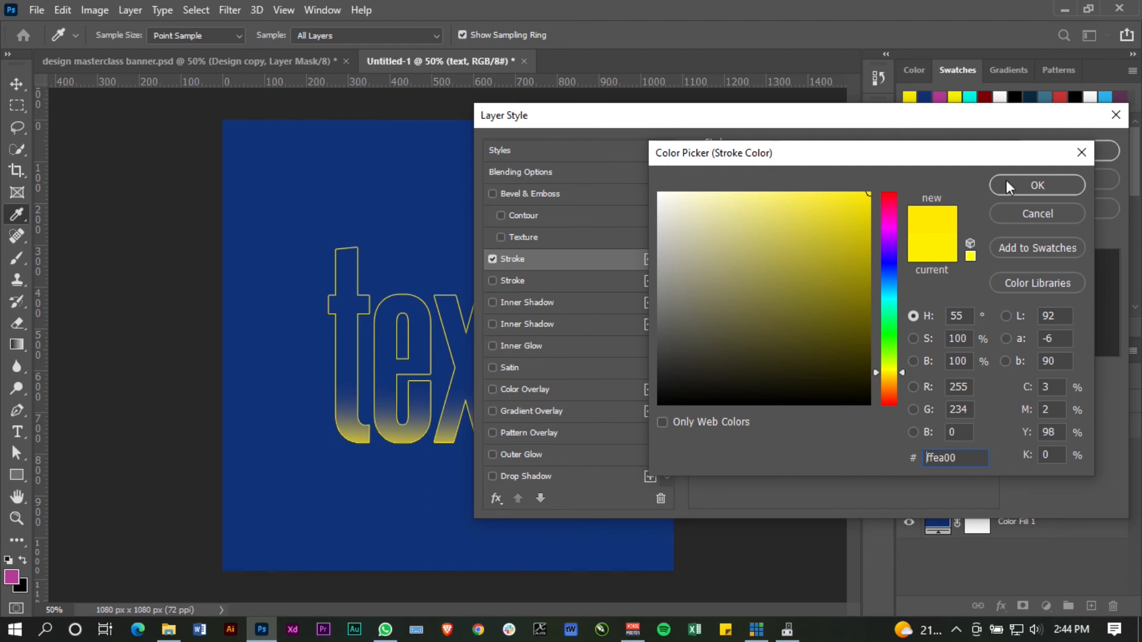
pyautogui.click(1035, 185)
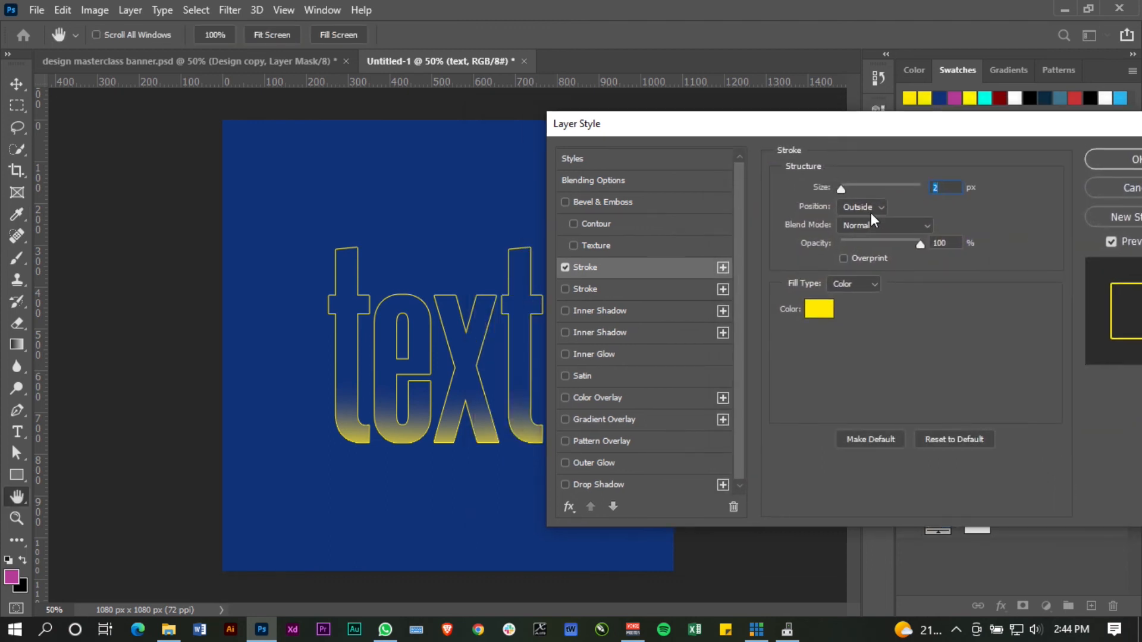
# - Settle the stroke position on Outside after trying Center and Inside, then apply
pyautogui.click(862, 205)
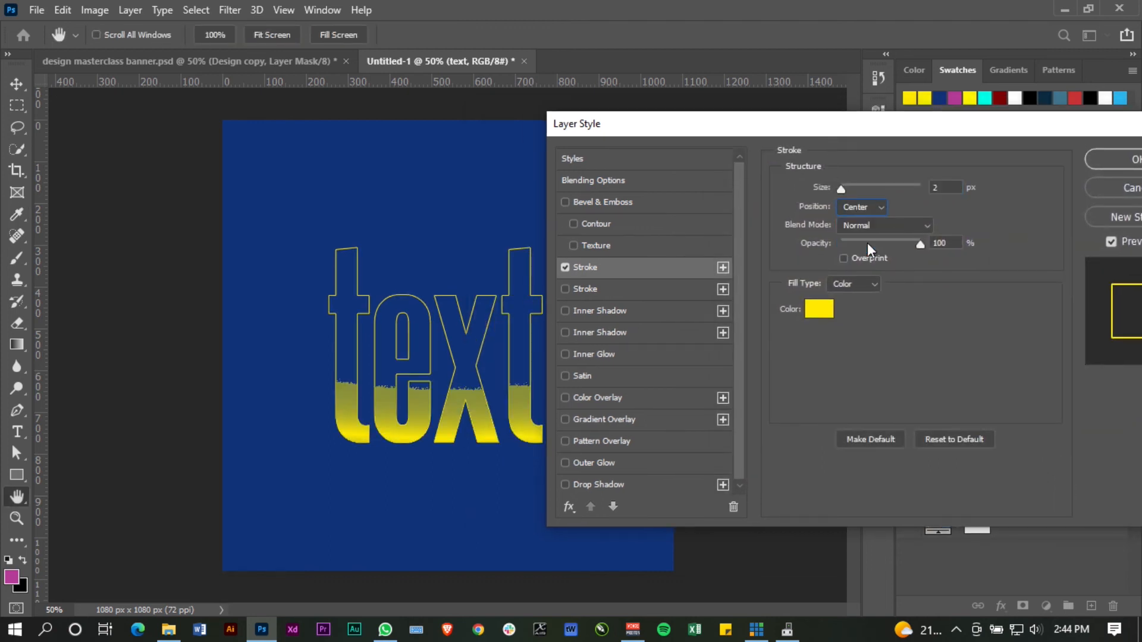
pyautogui.click(861, 207)
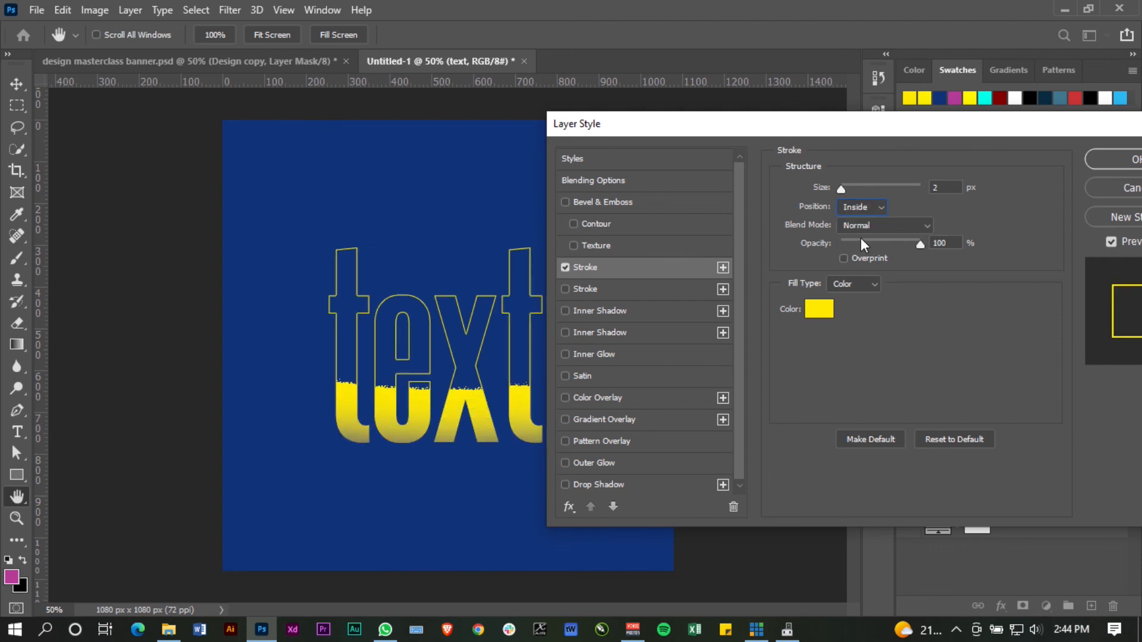
pyautogui.moveTo(861, 211)
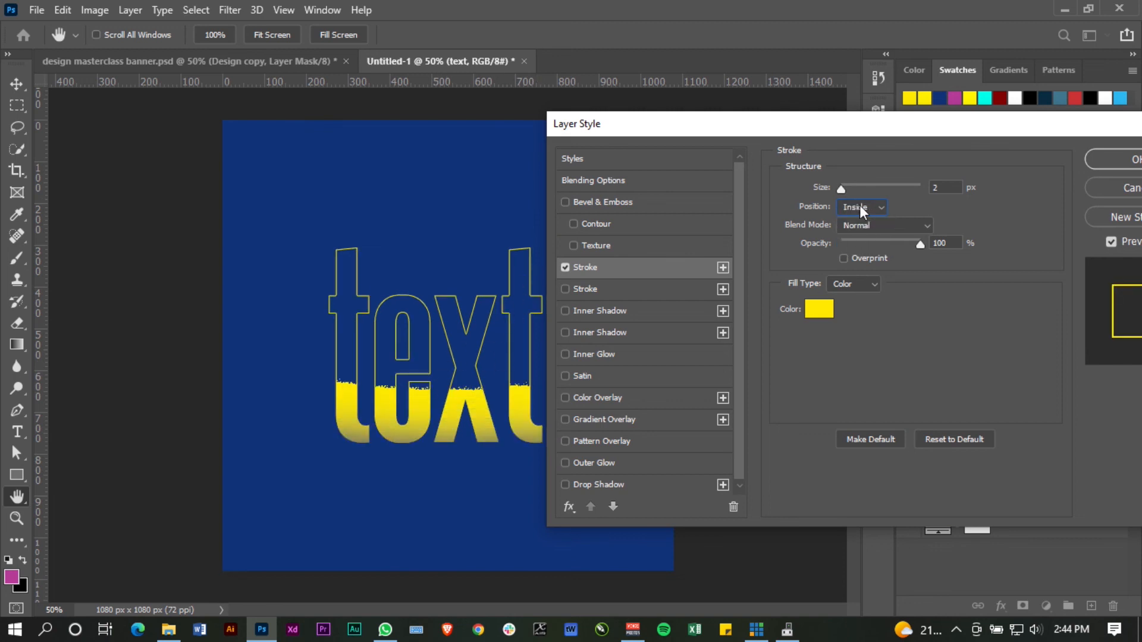
pyautogui.click(861, 207)
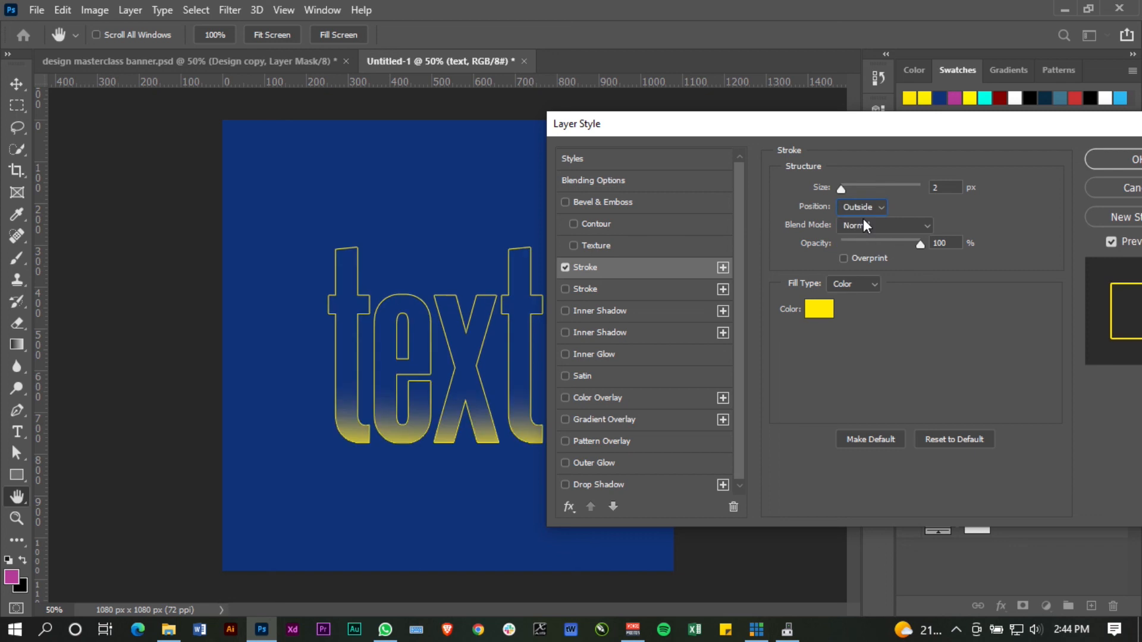
pyautogui.moveTo(895, 131)
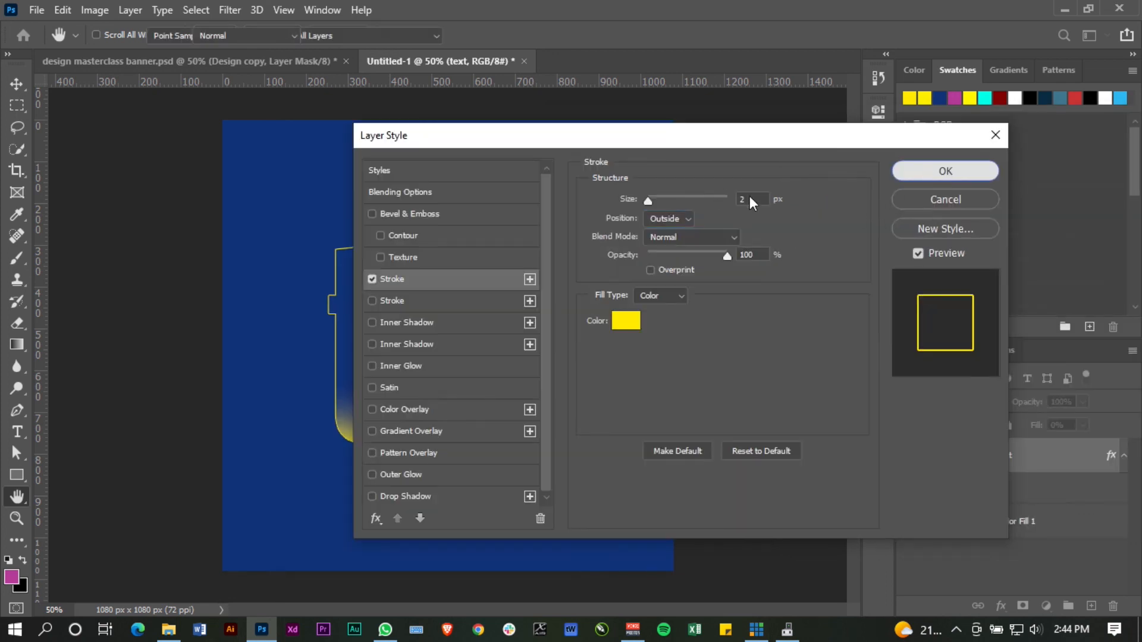
pyautogui.click(944, 170)
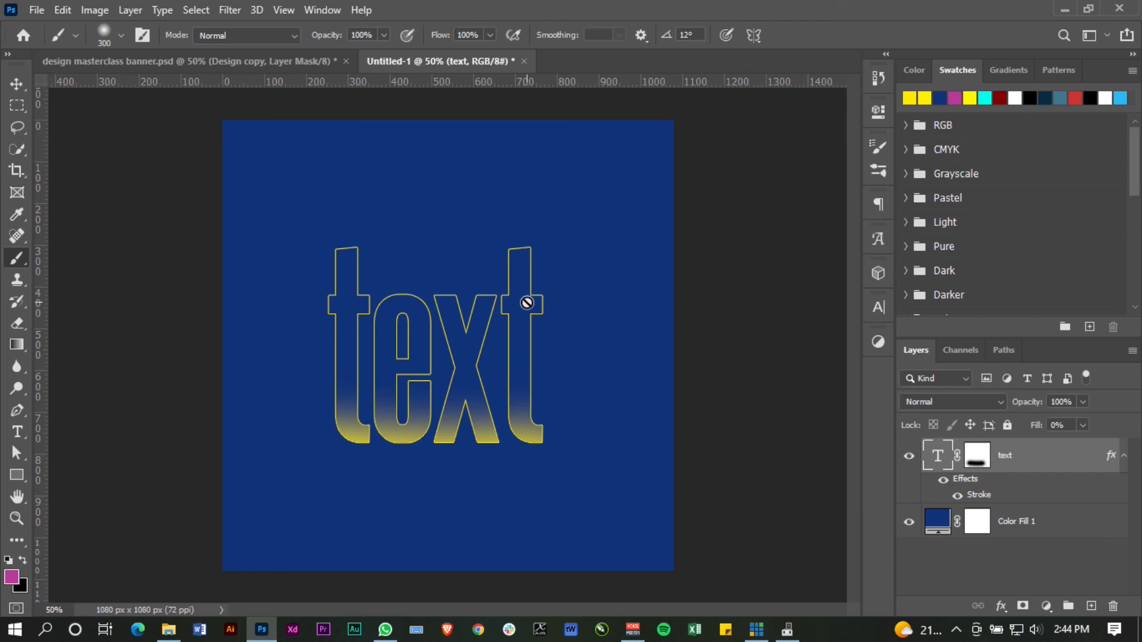
pyautogui.moveTo(519, 303)
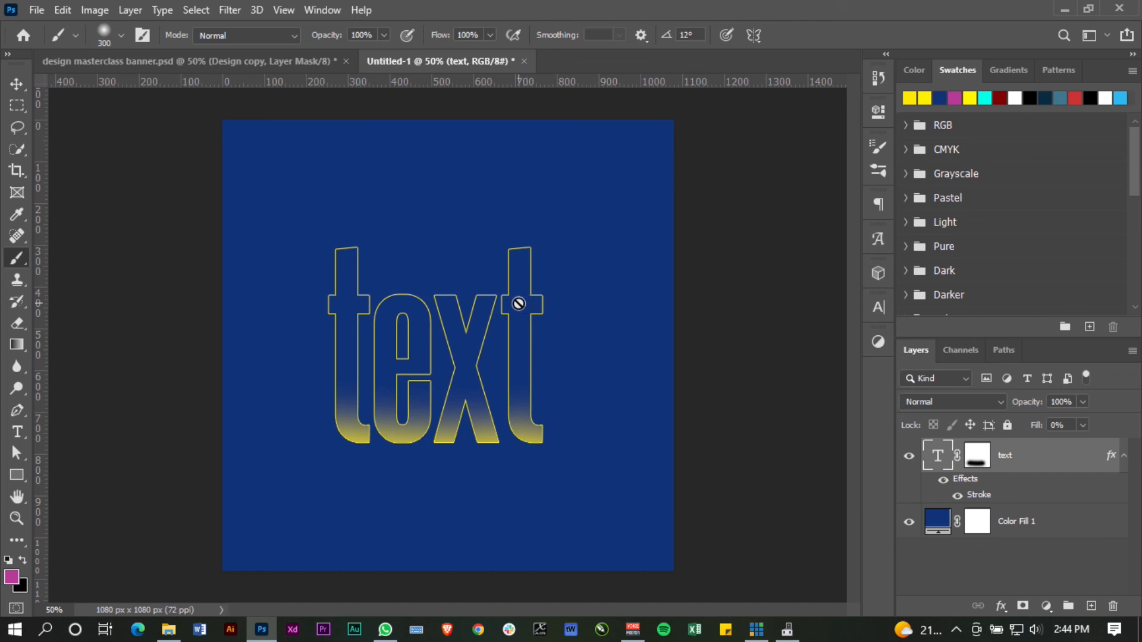
pyautogui.moveTo(511, 346)
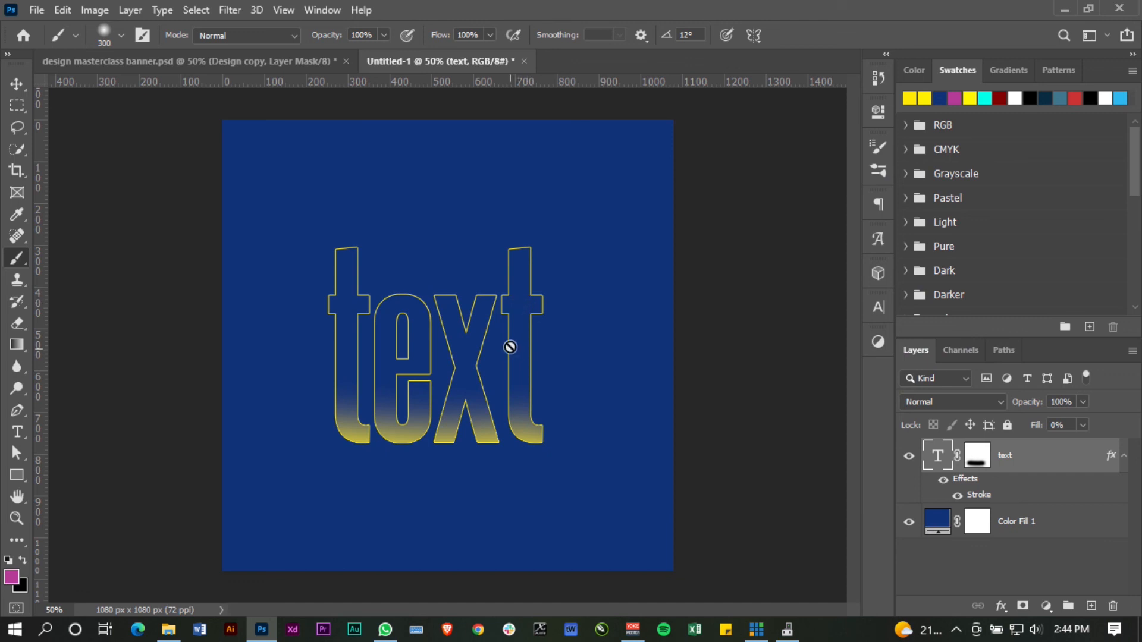